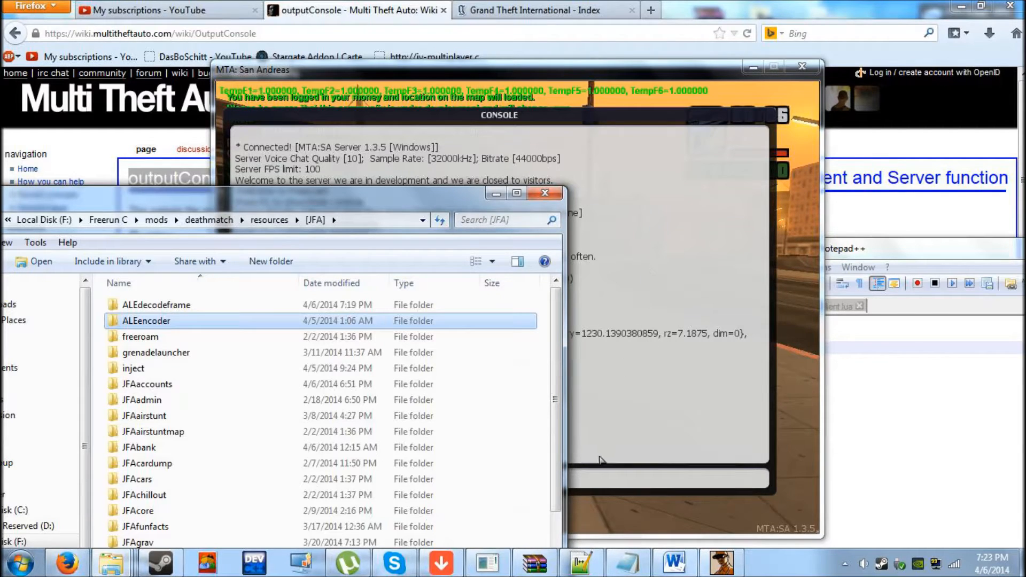
Step: Enter the ALEencoder folder and its Code folder, then go back to JFA
left_click(157, 304)
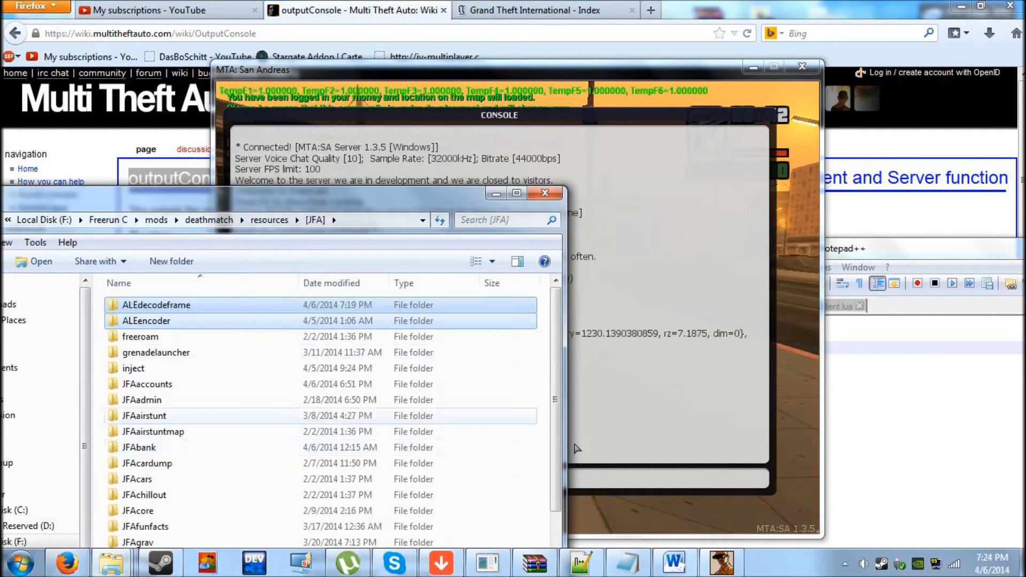
left_click(146, 321)
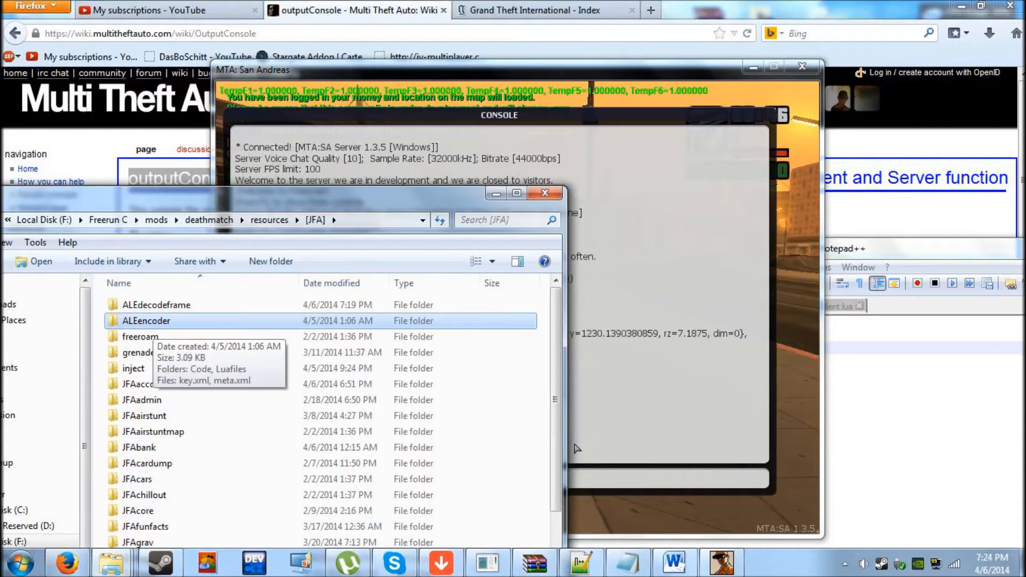
double_click(147, 321)
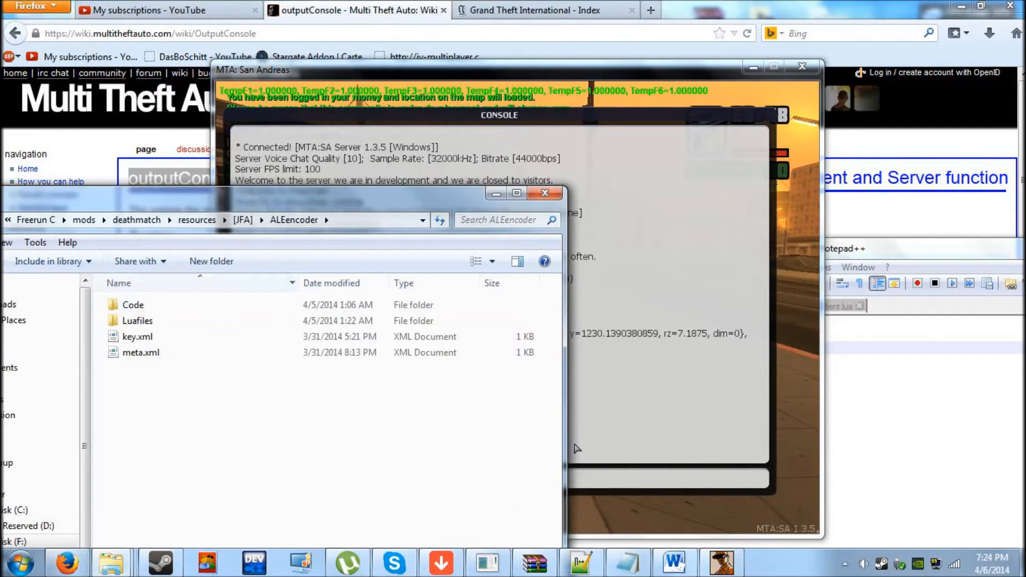
double_click(133, 304)
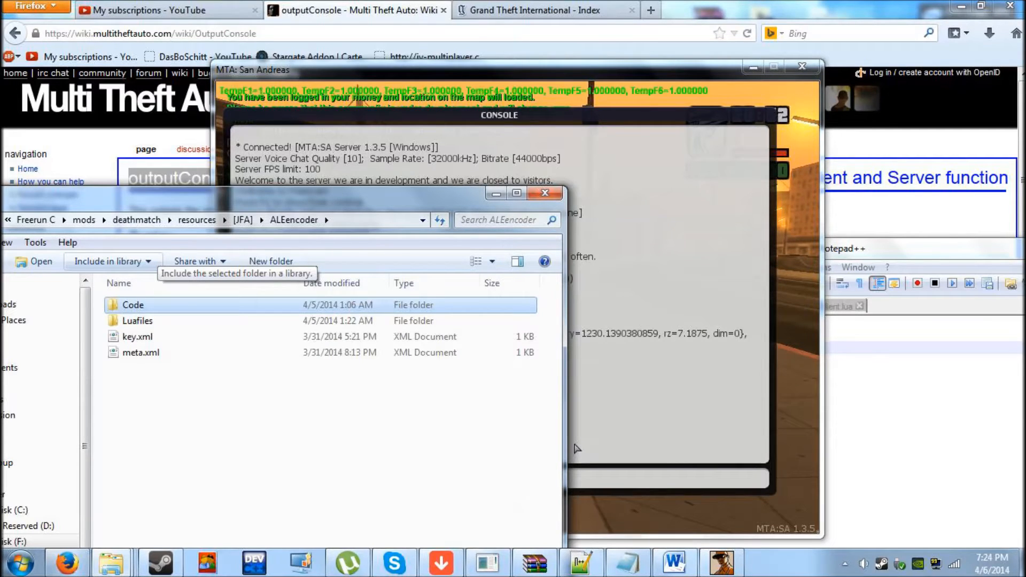
left_click(140, 353)
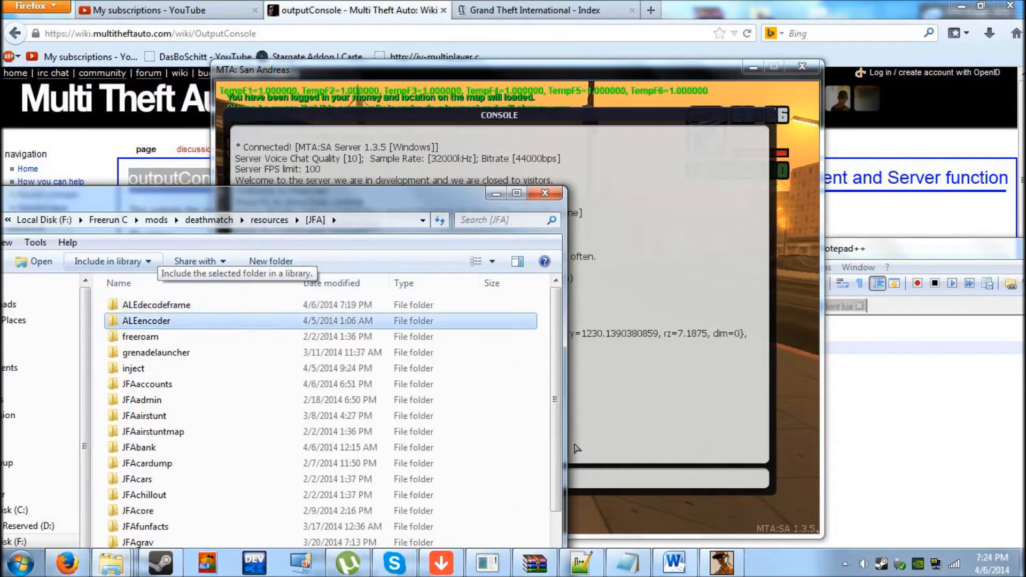
mouse_move(146, 321)
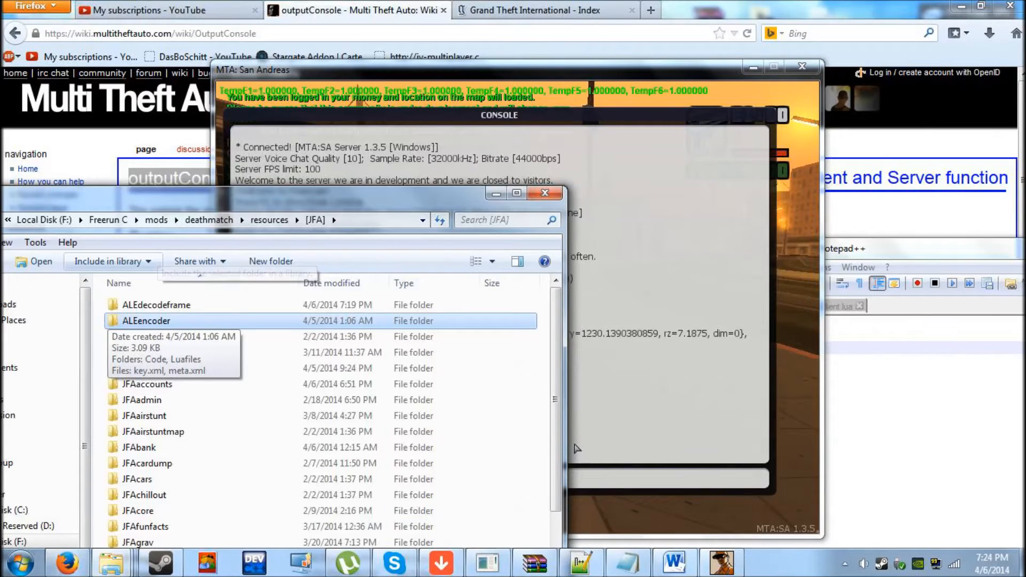
Step: Open ALEencoder's Luafiles folder and open server.lua in Notepad++
double_click(146, 320)
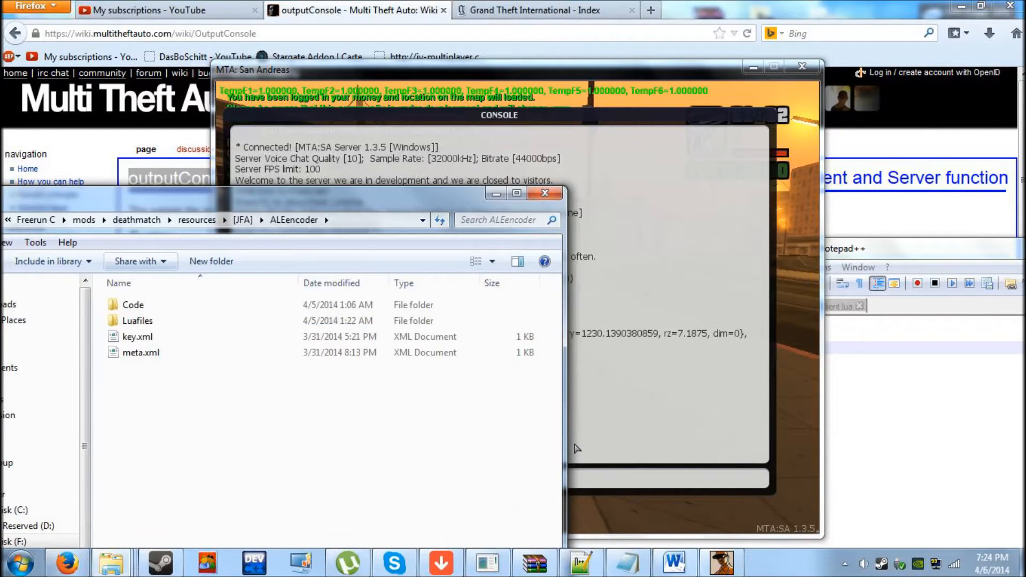
double_click(138, 320)
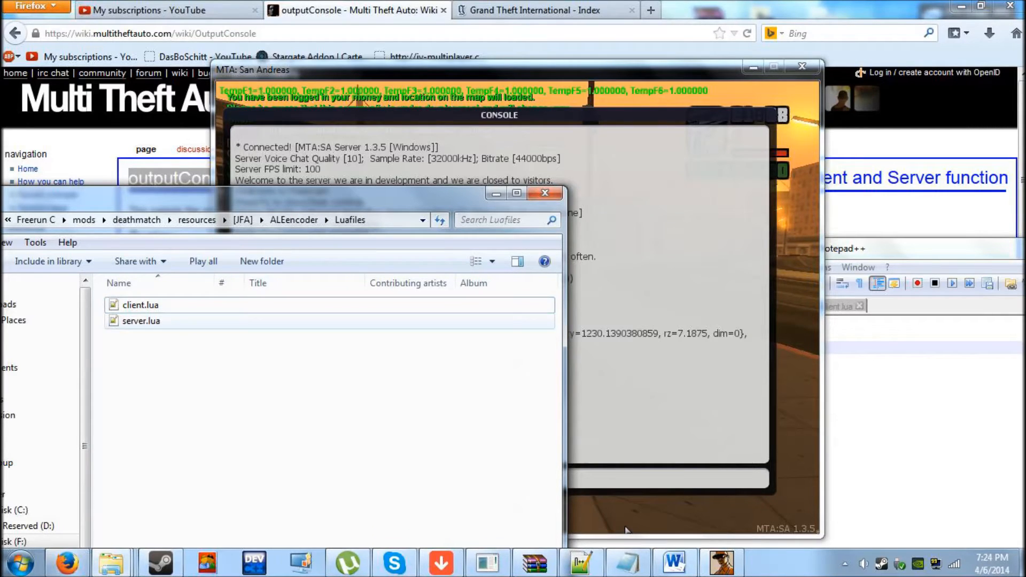
left_click(141, 321)
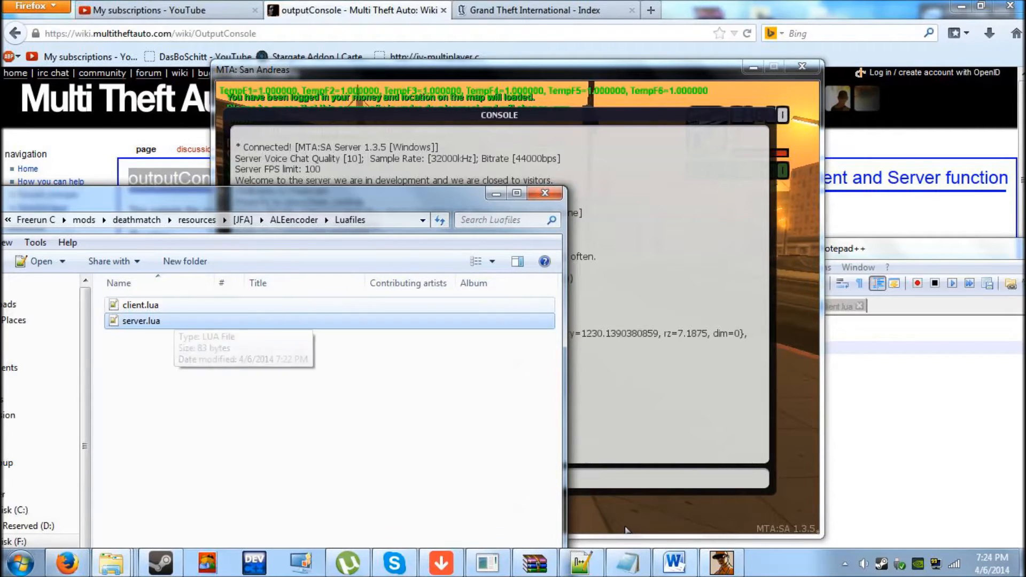
left_click(140, 306)
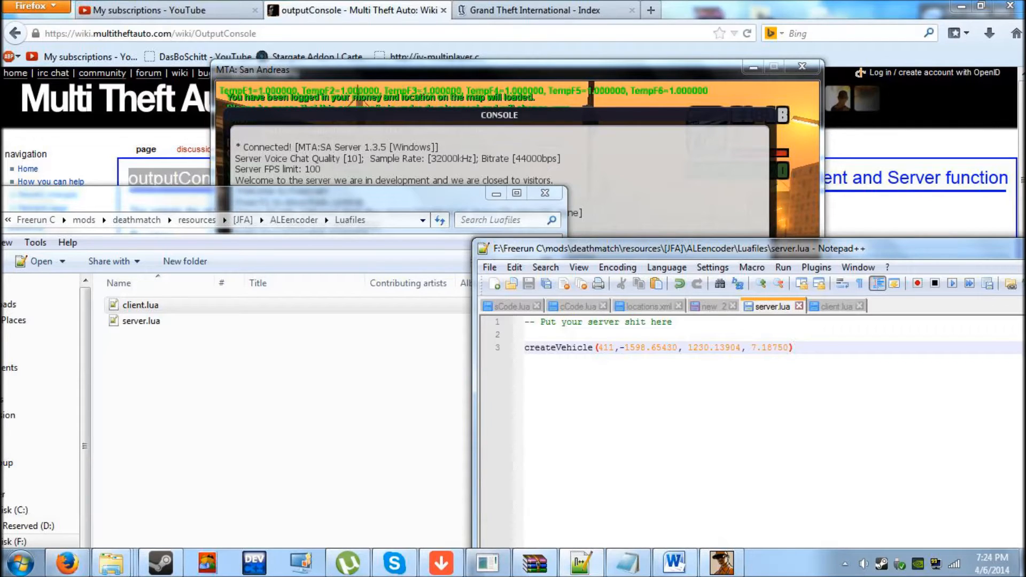
Step: Add a blank line after client.lua's comment, save it, and return to server.lua
left_click(792, 347)
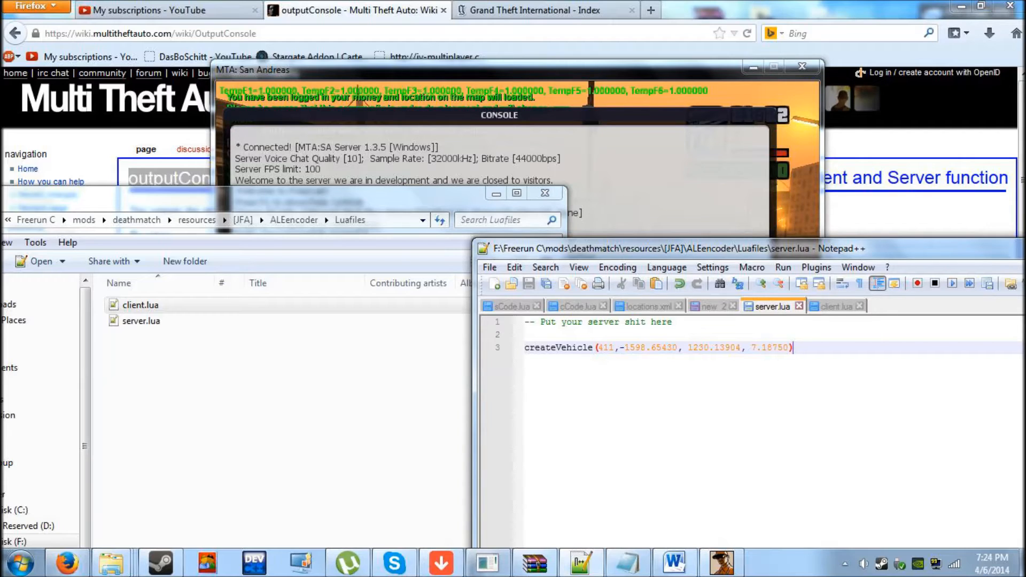
left_click(831, 306)
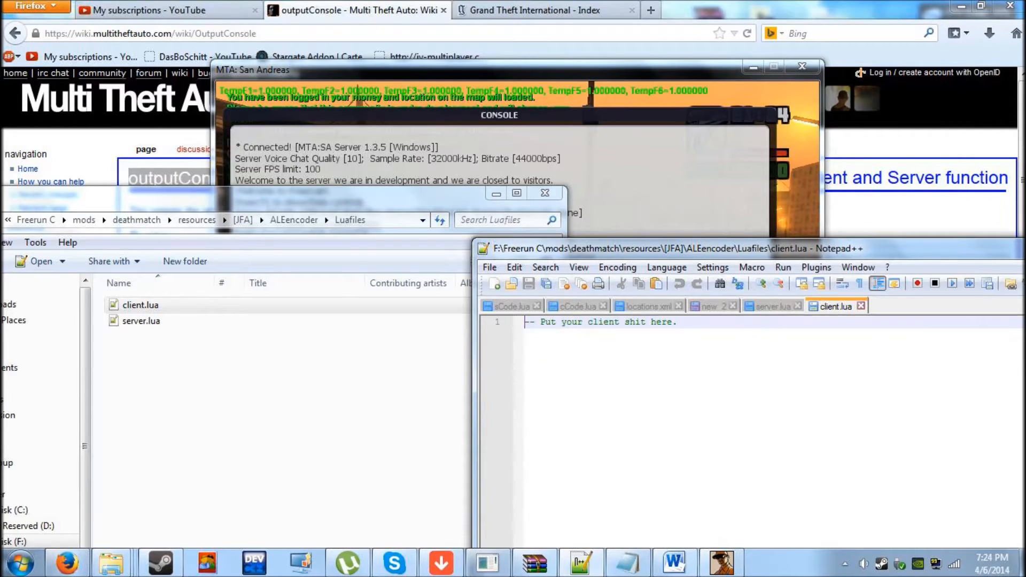
left_click(769, 305)
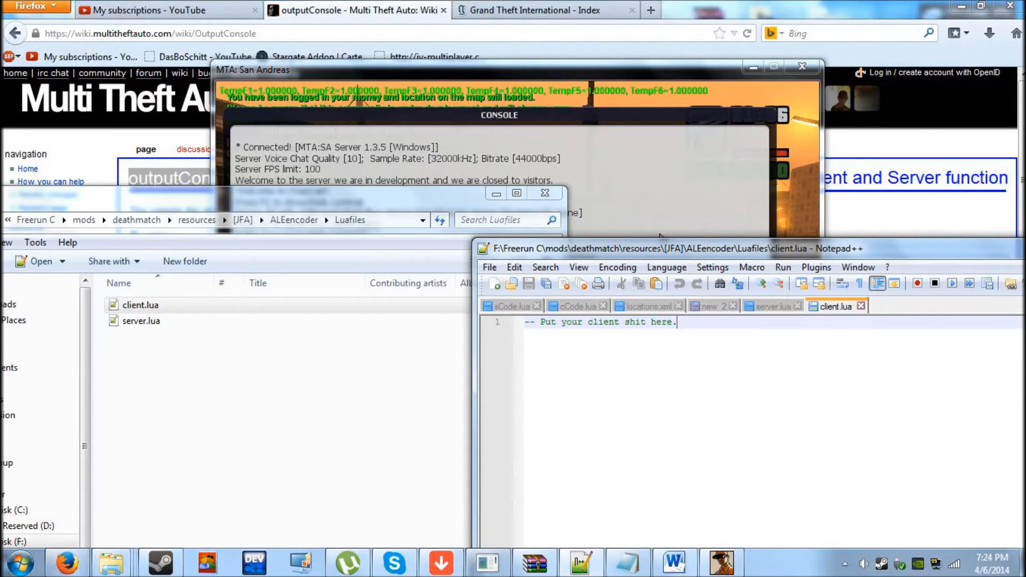
key("Enter")
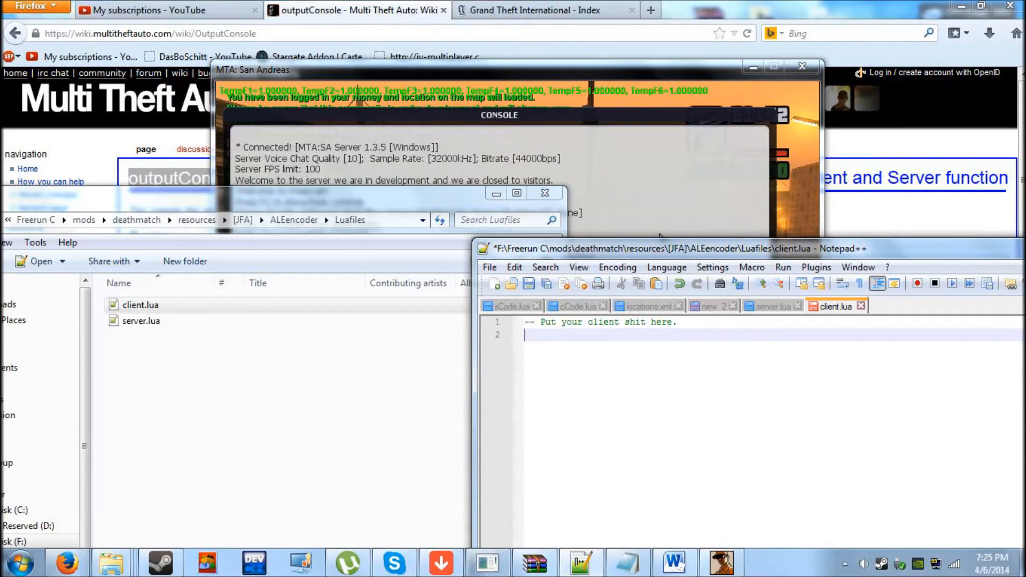
left_click(529, 283)
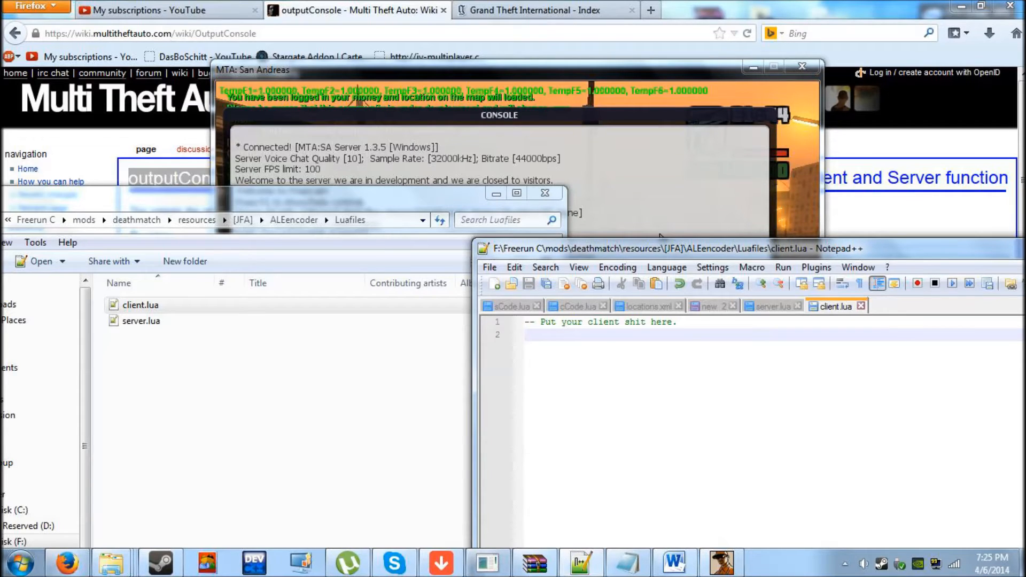
left_click(769, 306)
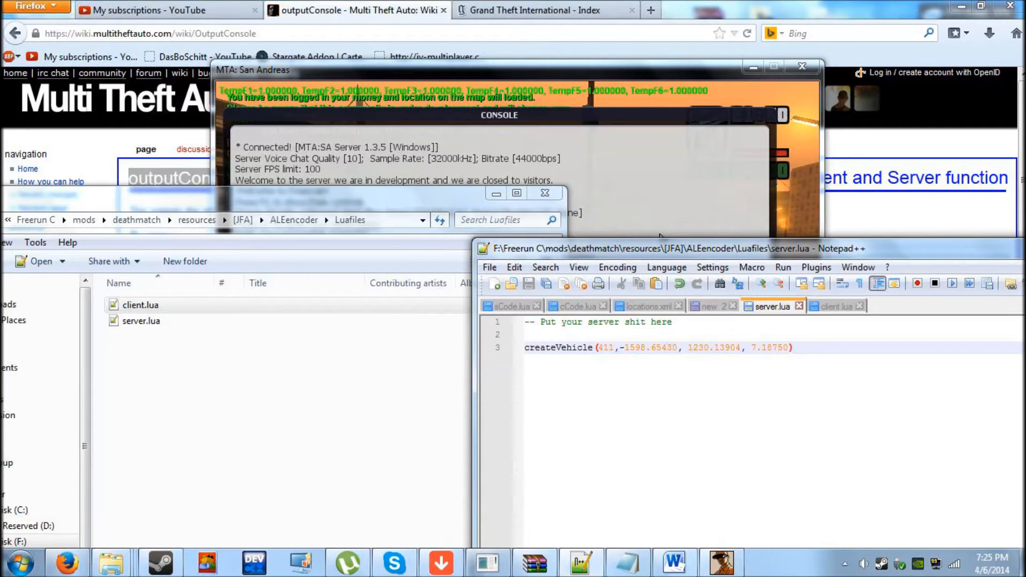
mouse_move(761, 234)
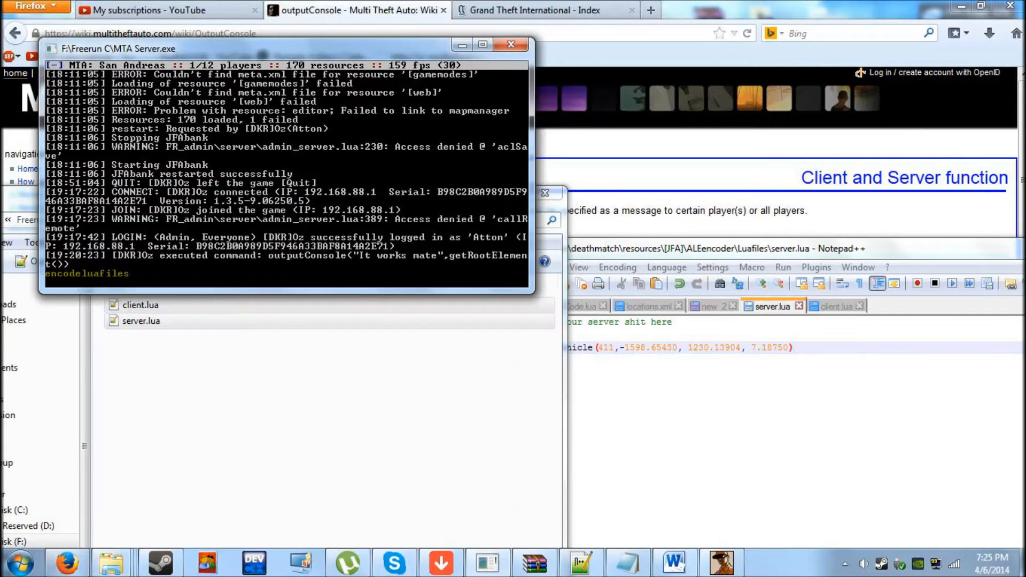
Step: Run encodeluafiles in the MTA Server console to produce client.tea and server.tea
type("encodeluafiles")
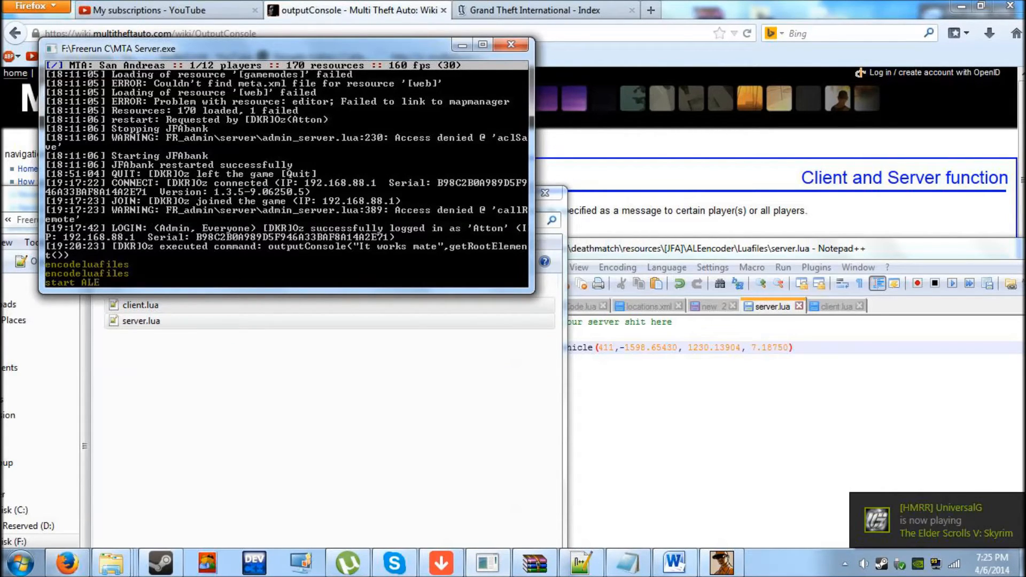
type("encoder")
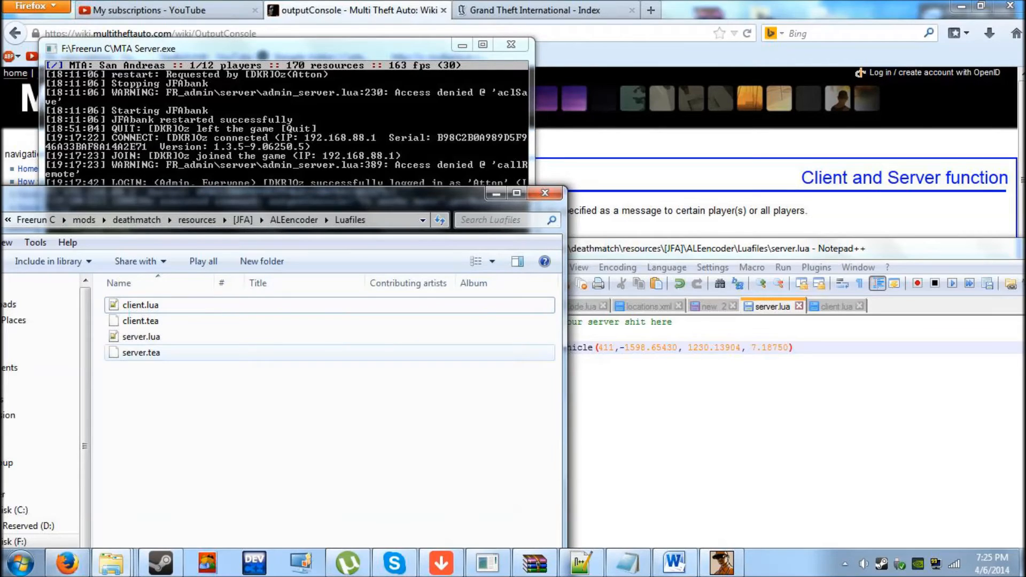
Step: View client.tea's encoded text, then navigate from server.tea to the ALEdecodeframe folder
left_click(141, 353)
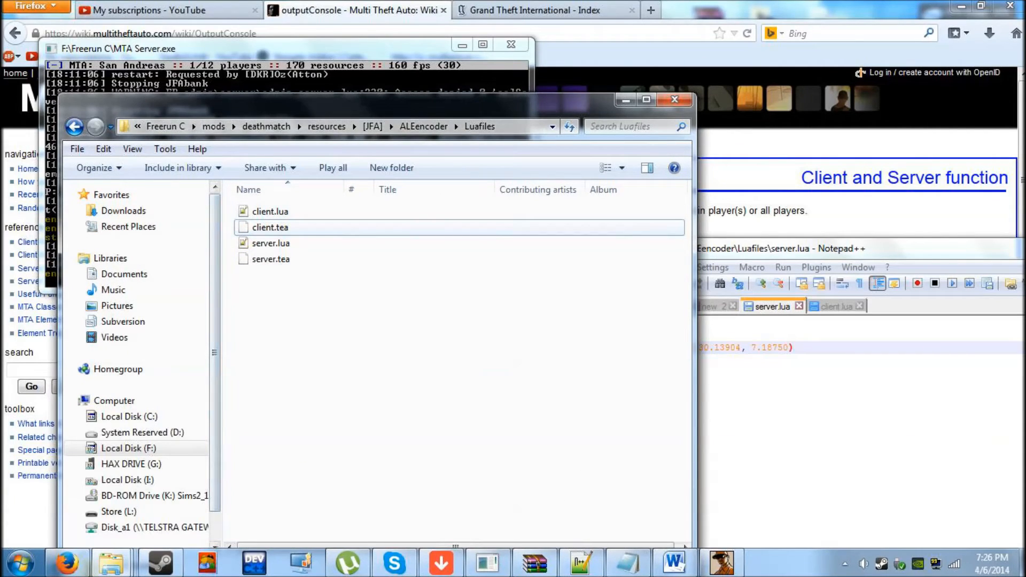
double_click(269, 227)
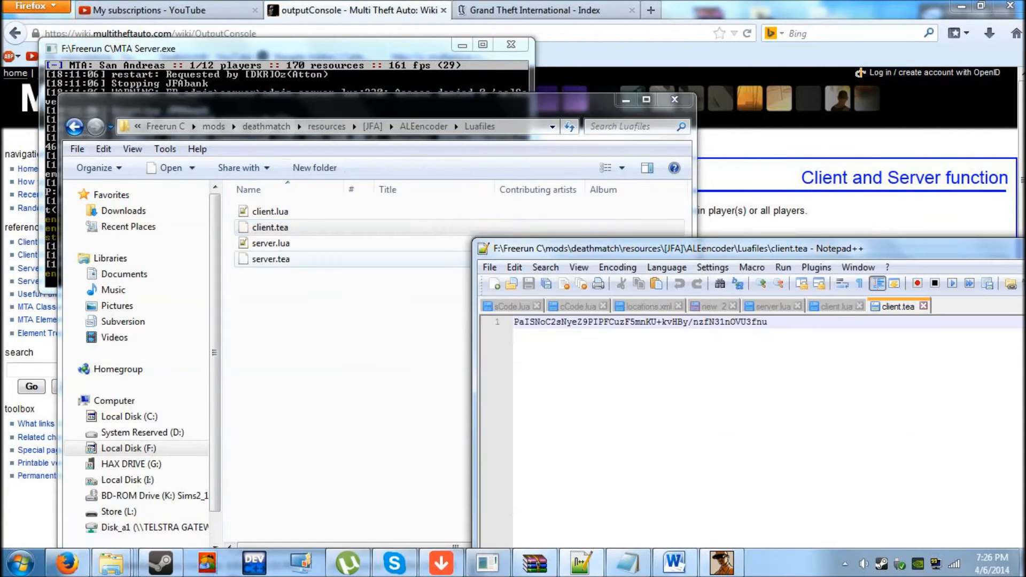
right_click(270, 259)
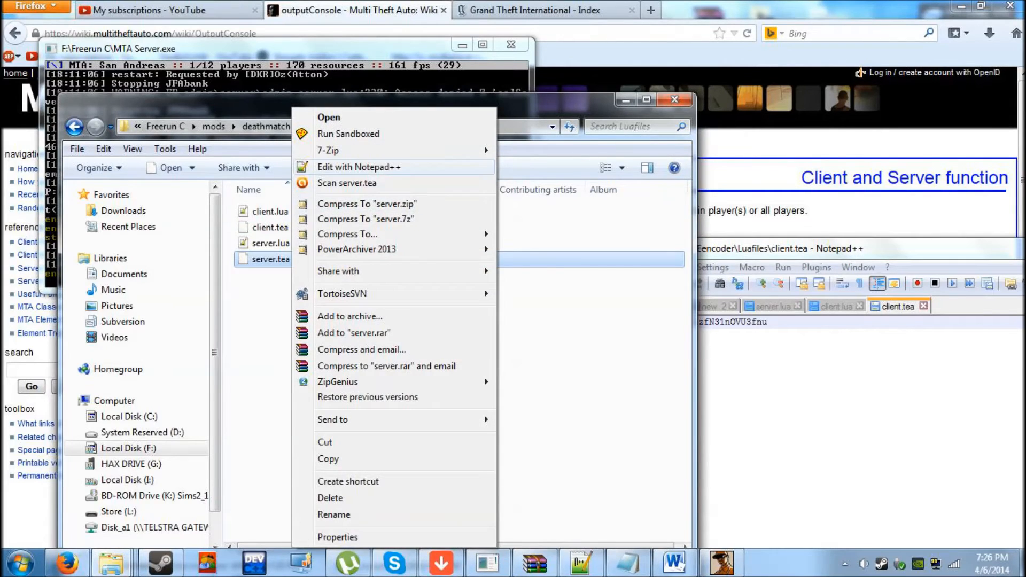
left_click(359, 167)
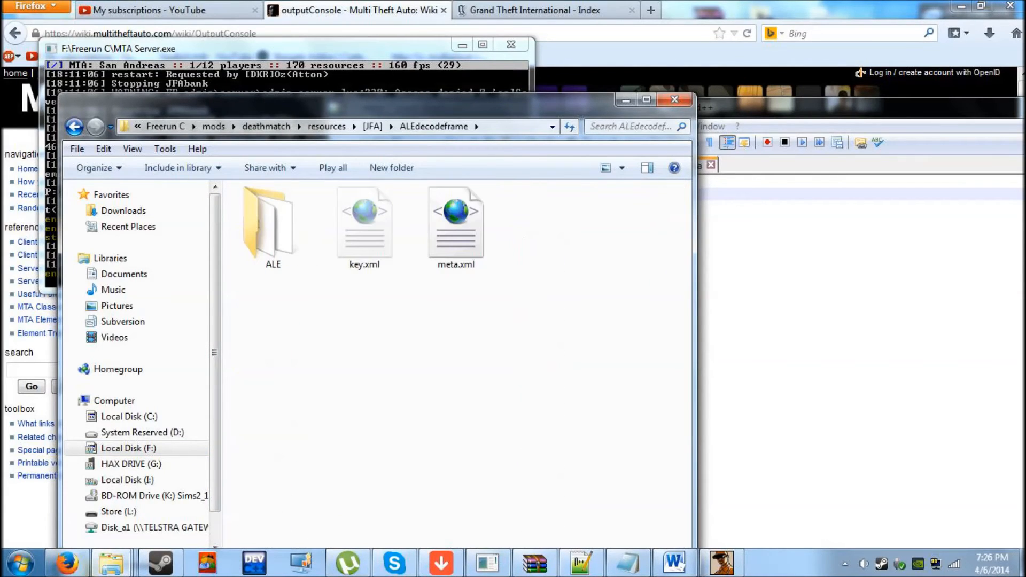
Step: Inspect sCode.luac and sCode.lua in the ALE folder, then return to ALEencoder
left_click(272, 225)
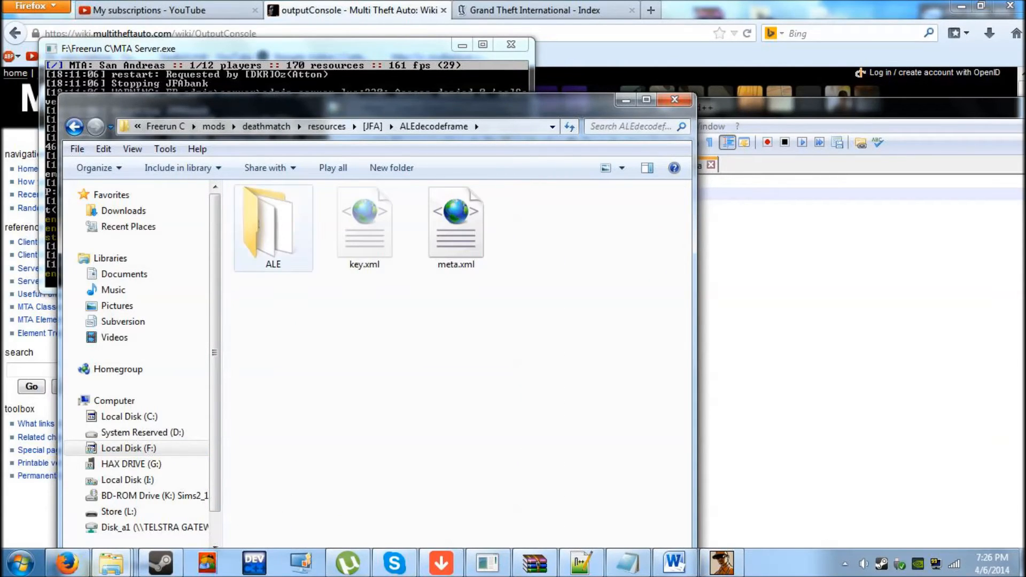
double_click(272, 226)
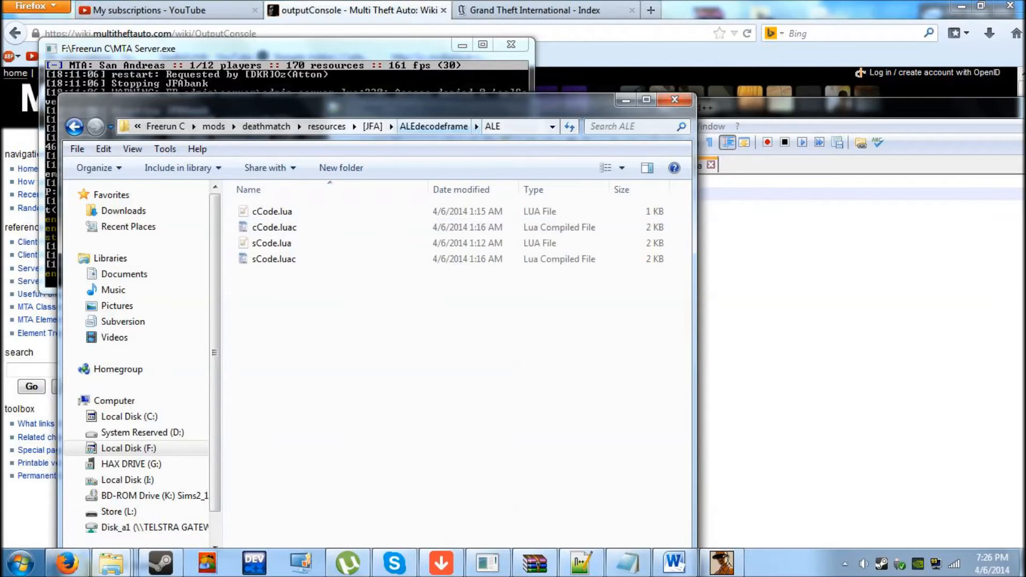
left_click(273, 259)
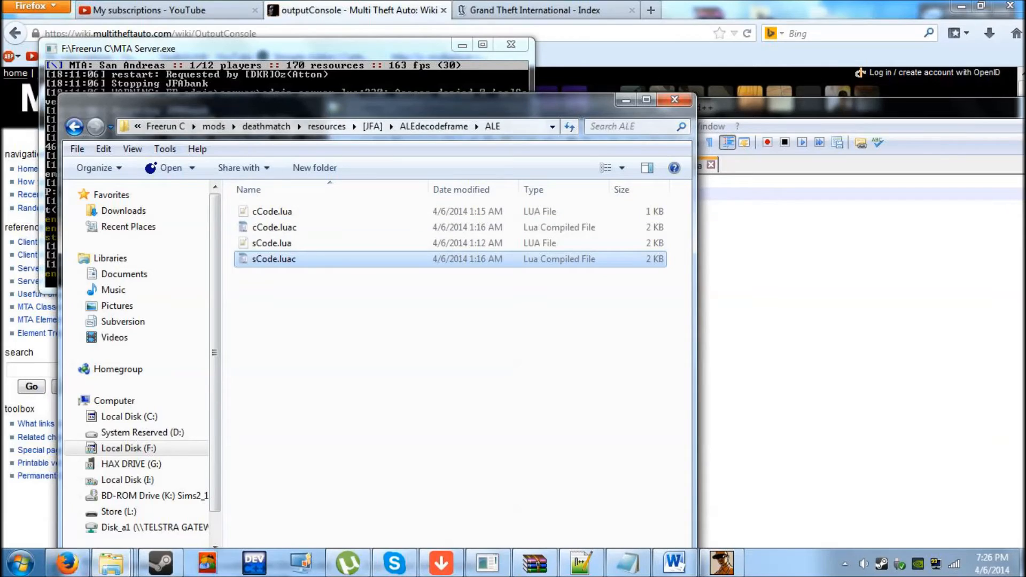
left_click(272, 242)
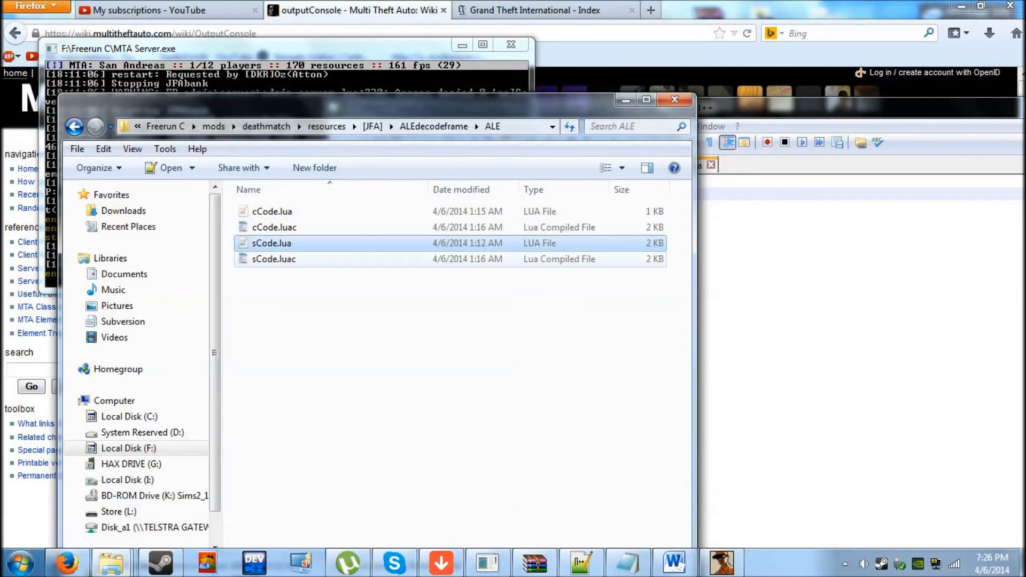
left_click(271, 210)
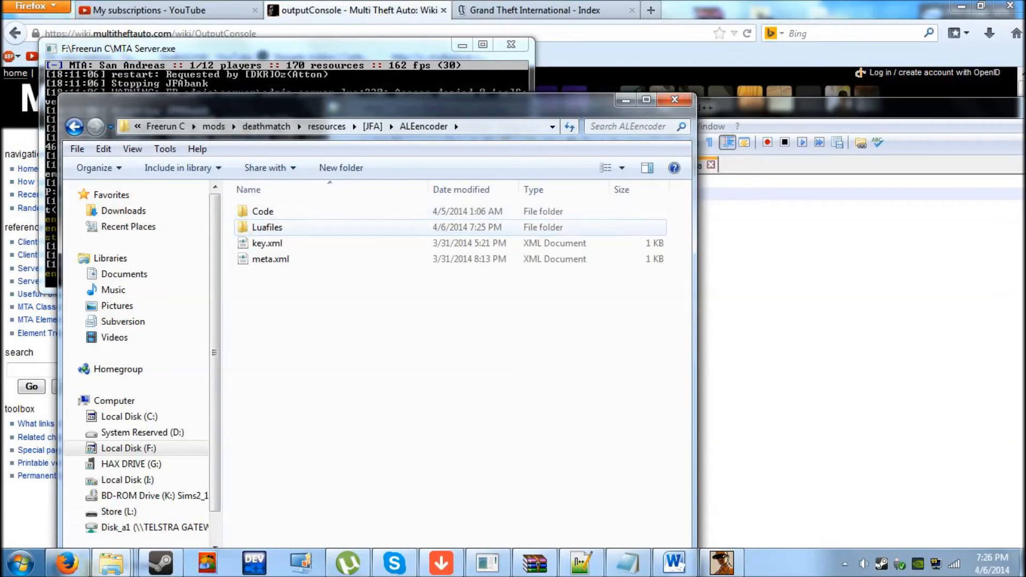
Step: Copy the .tea files from Luafiles into the ALEdecodeframe folder
double_click(266, 227)
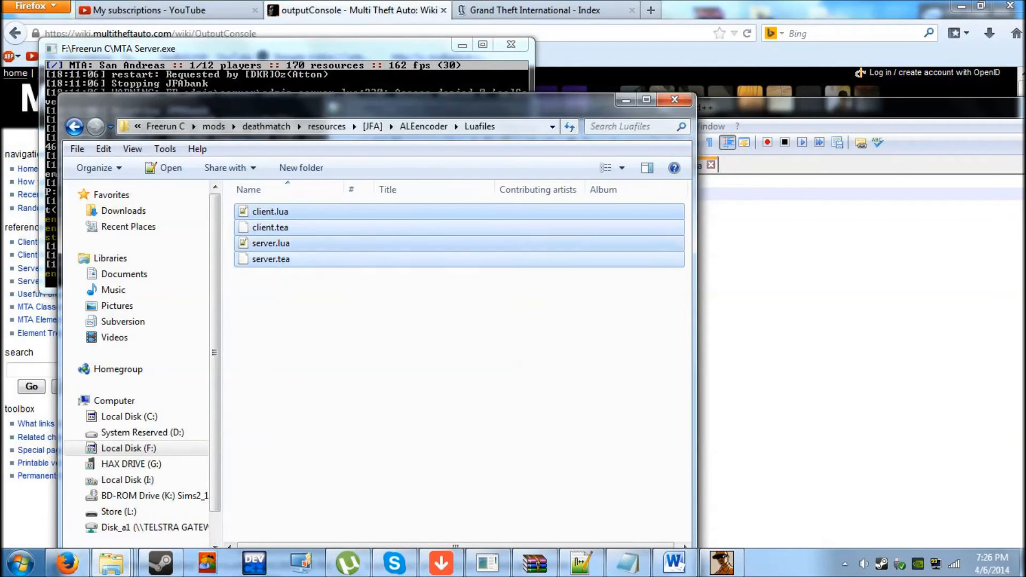
left_click(629, 126)
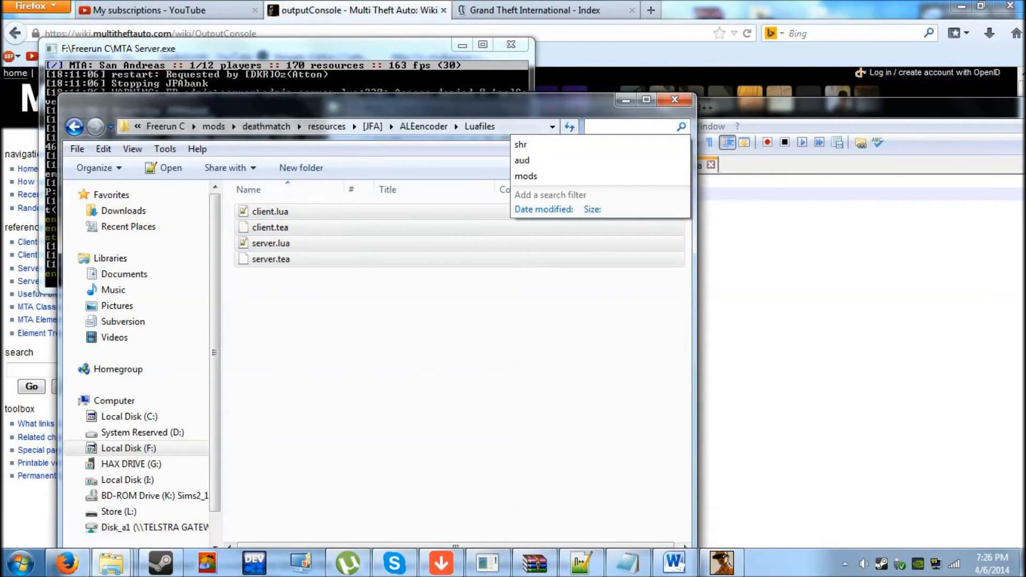
type(".tea")
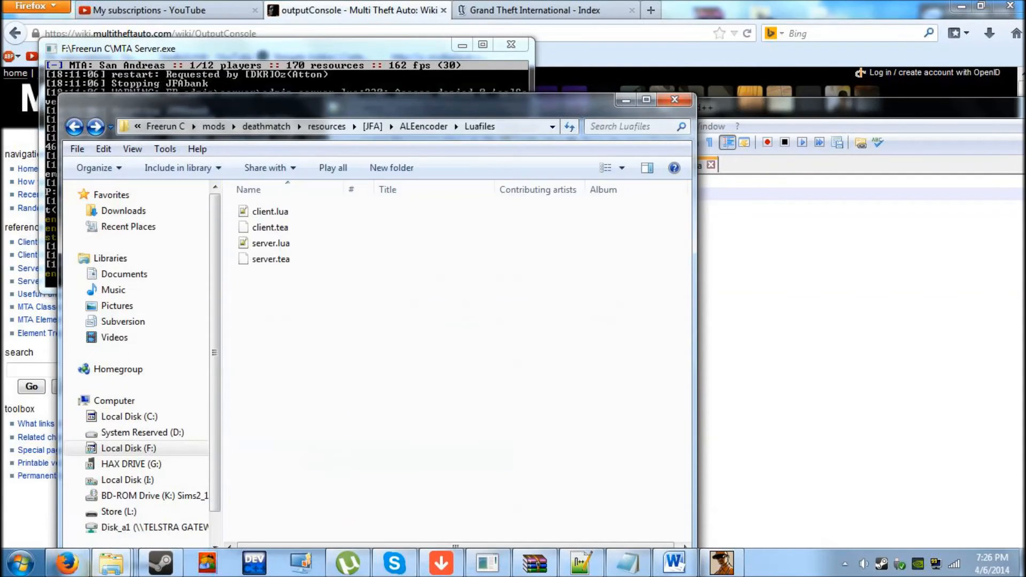
left_click(74, 126)
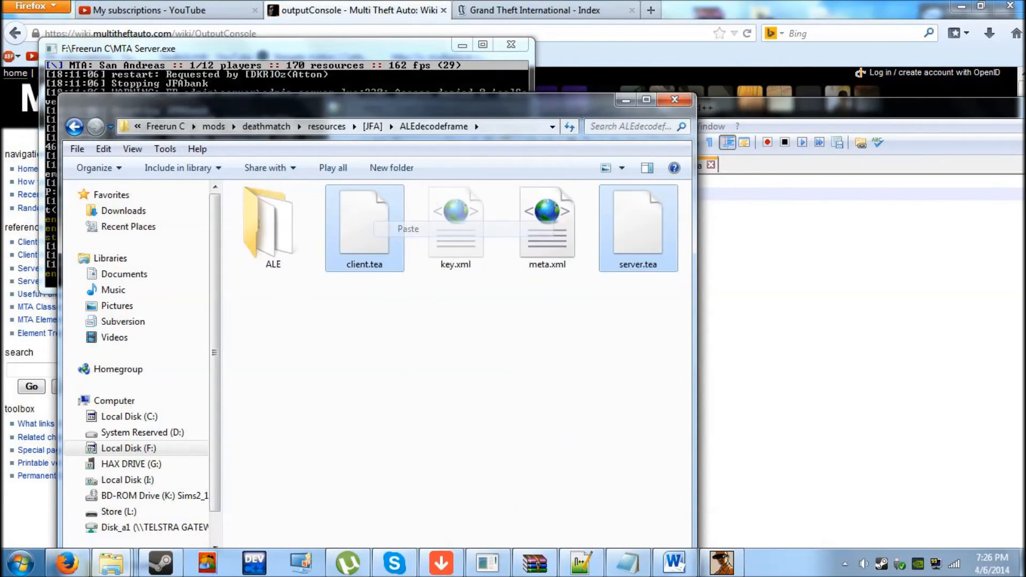
right_click(547, 222)
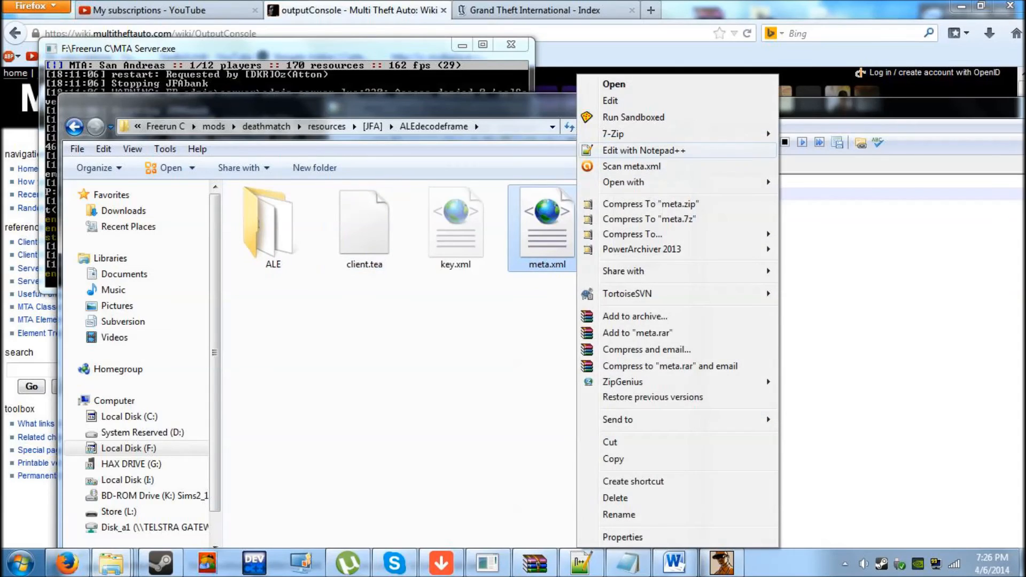
left_click(644, 151)
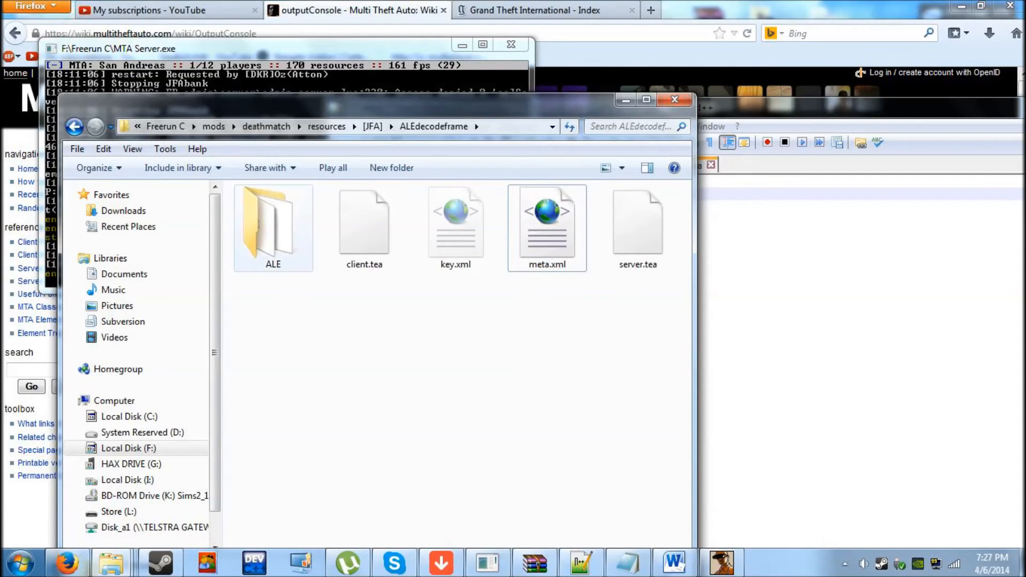
double_click(273, 222)
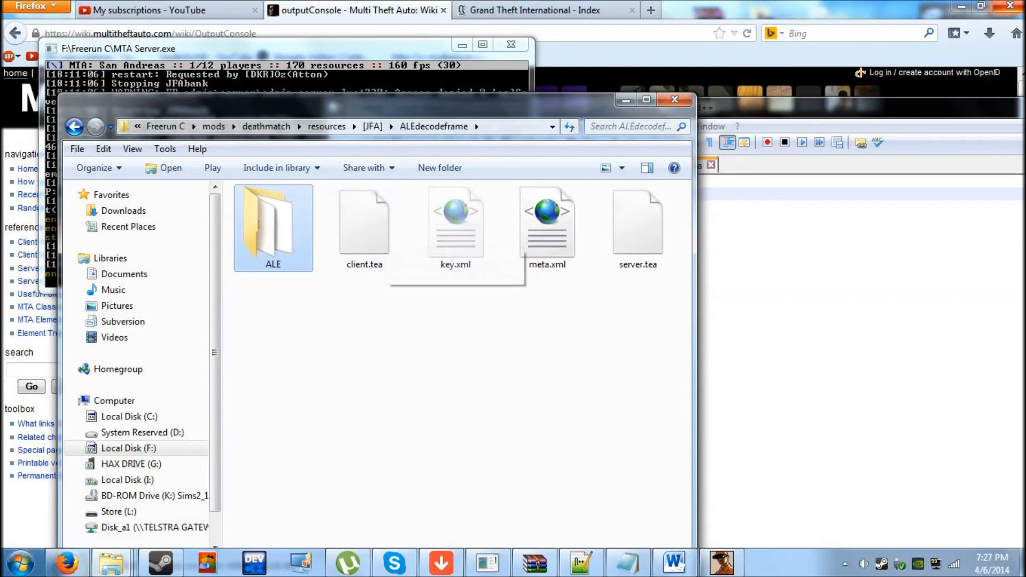
left_click(636, 226)
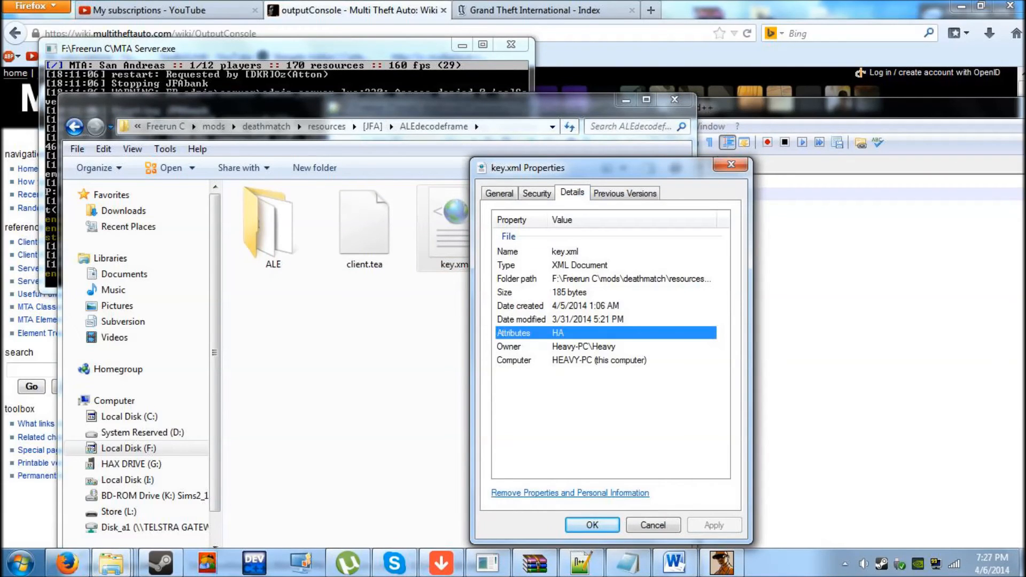
left_click(536, 193)
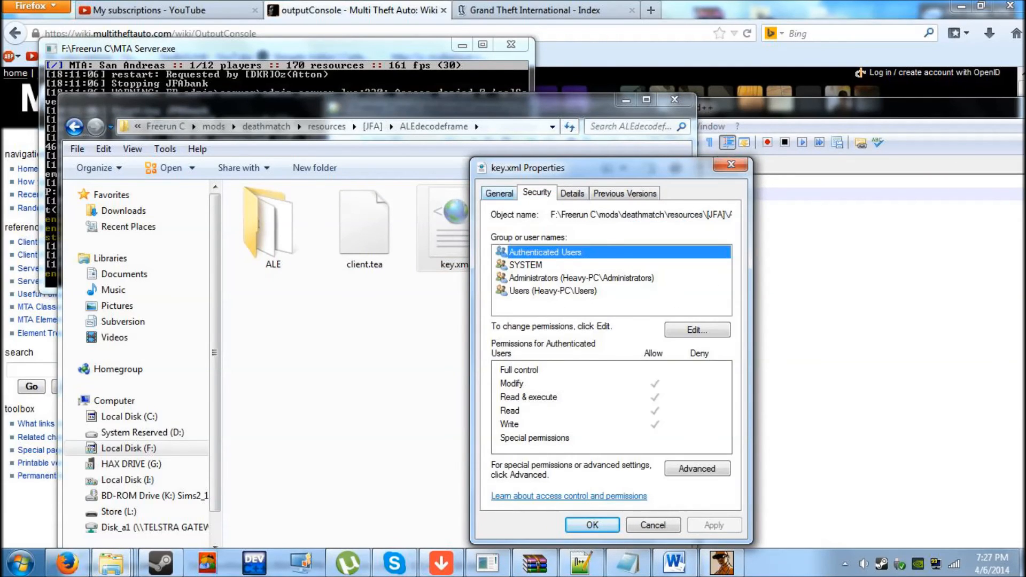
left_click(498, 193)
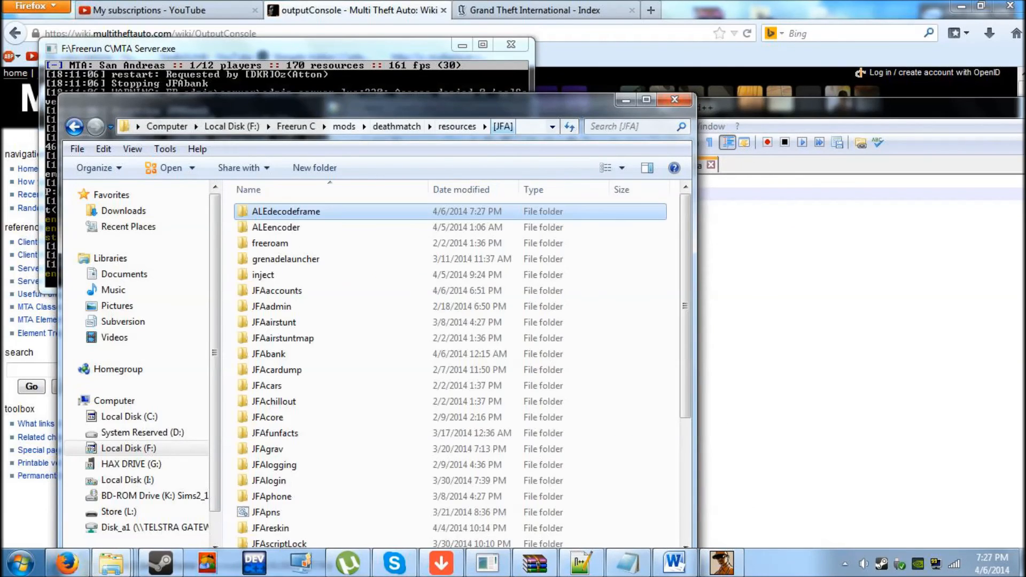
right_click(286, 210)
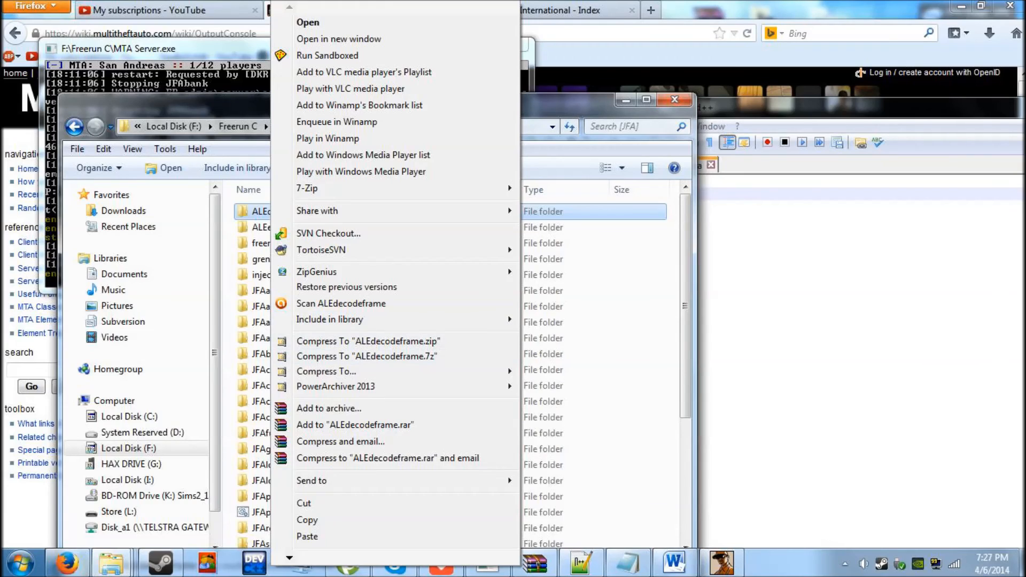
mouse_move(303, 503)
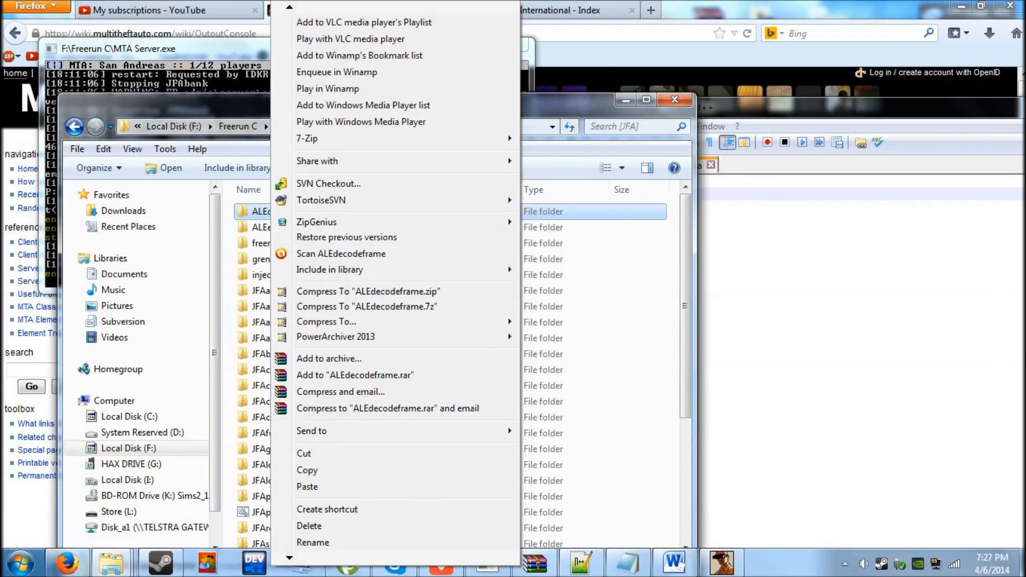
left_click(312, 543)
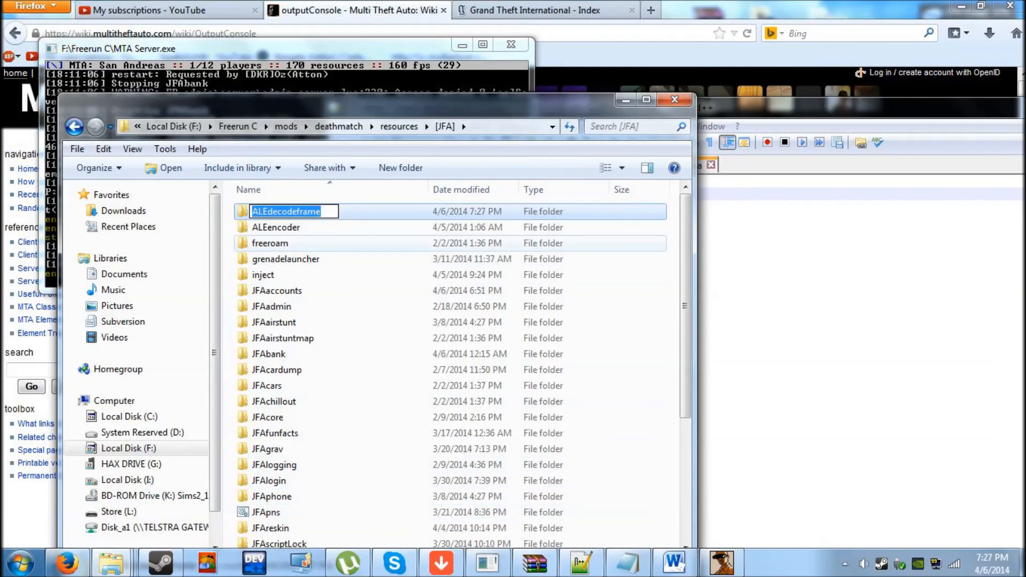
double_click(286, 211)
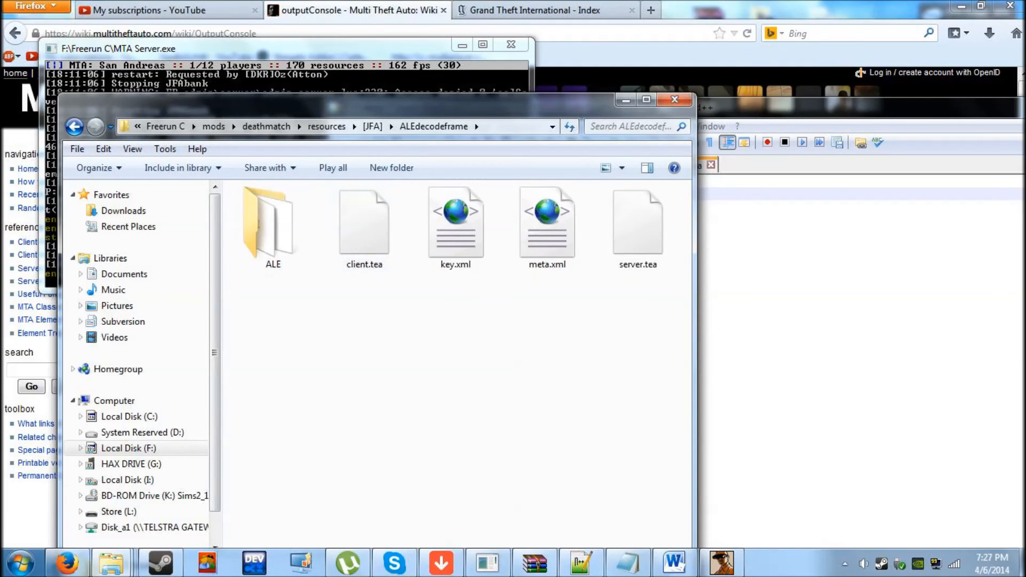